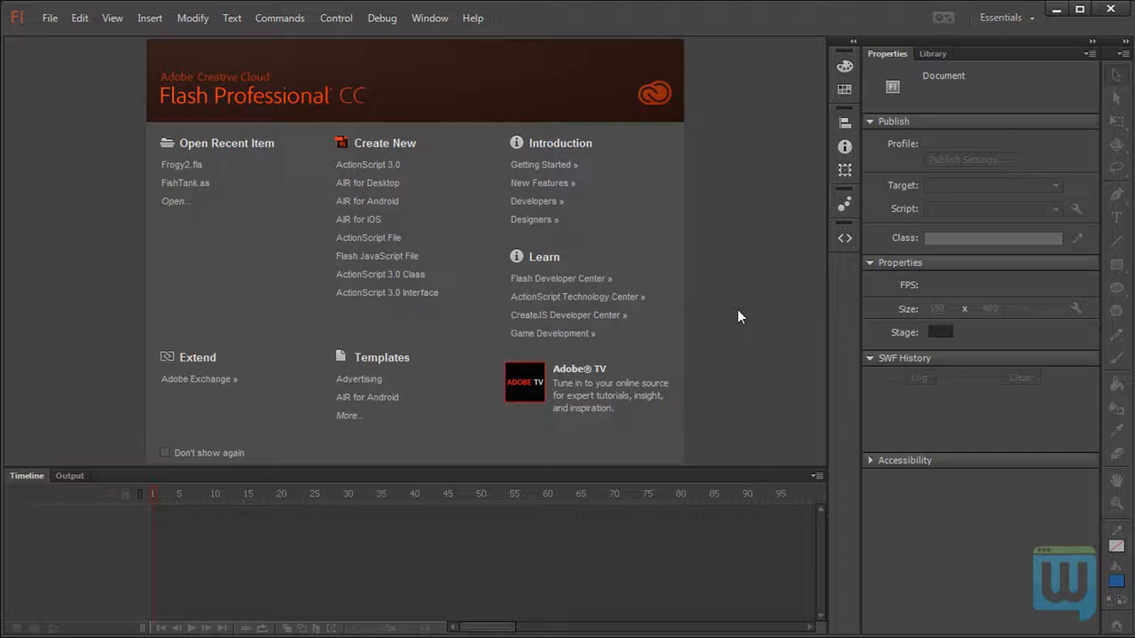
# Start a new blank ActionScript 3.0 document from the Welcome screen.
pyautogui.click(367, 165)
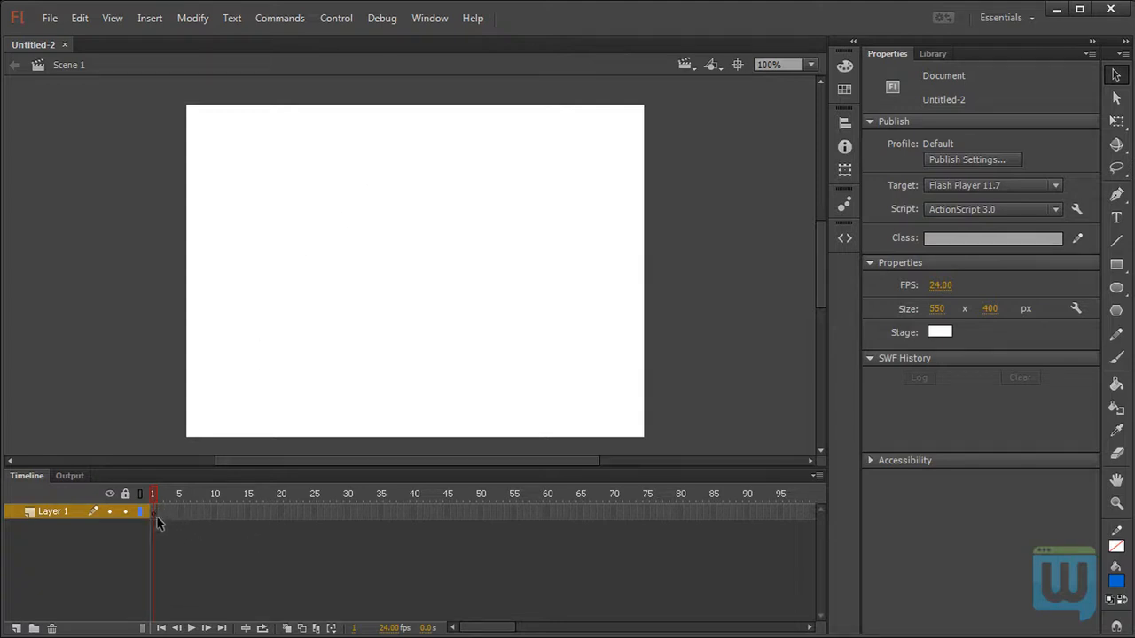
# On frame 1, write trace (); and put the cursor inside its parentheses.
pyautogui.click(153, 512)
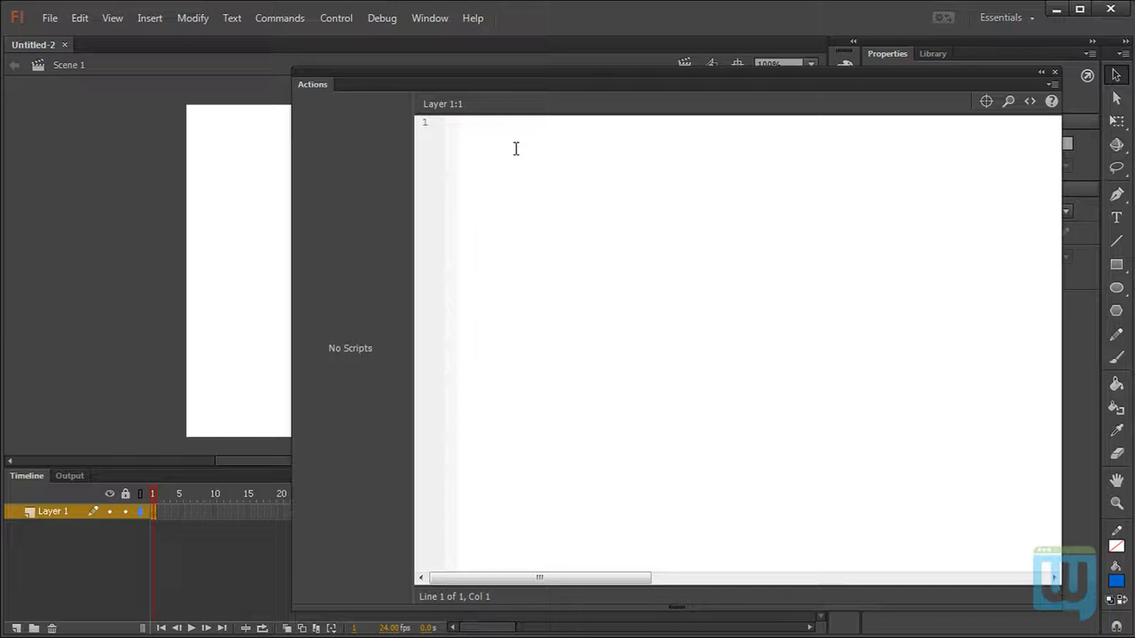
pyautogui.write('trace')
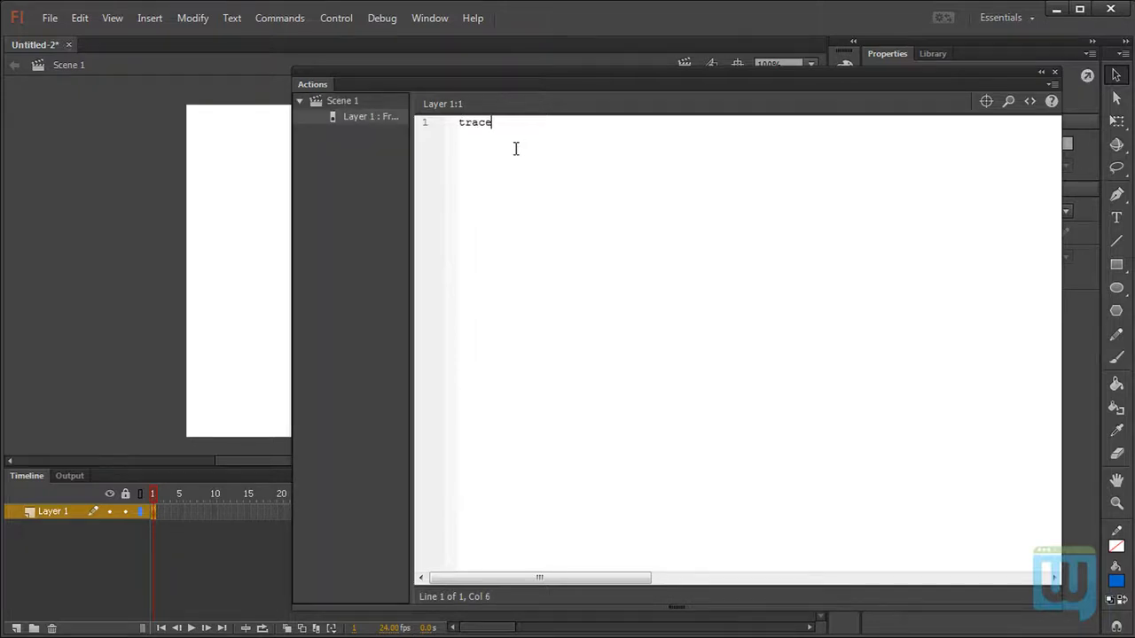
pyautogui.write('()')
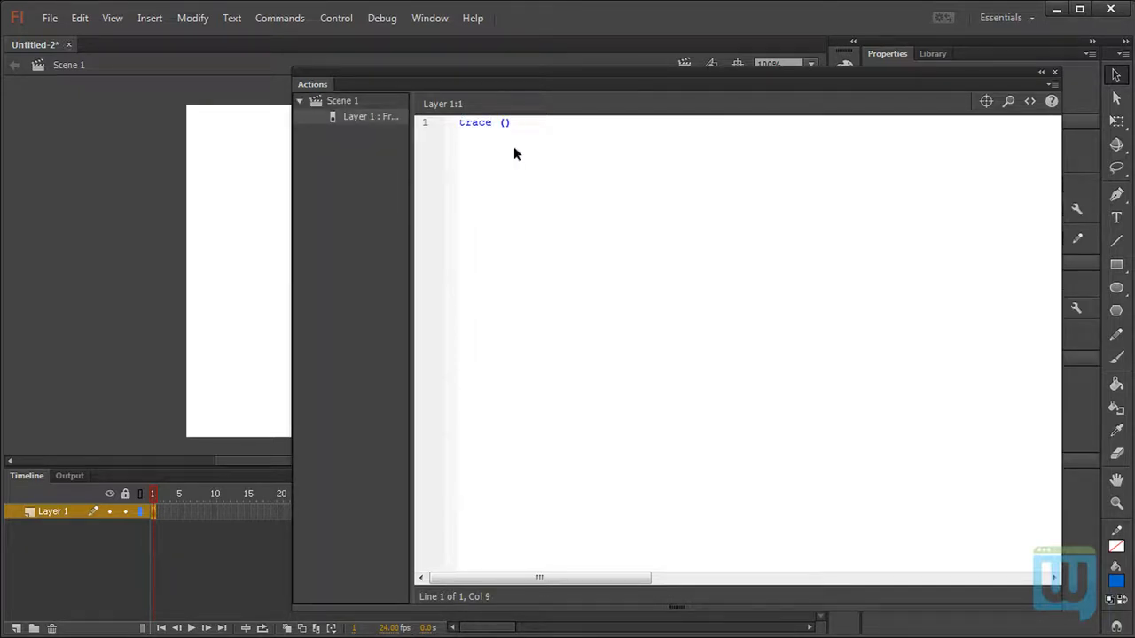
pyautogui.write(';')
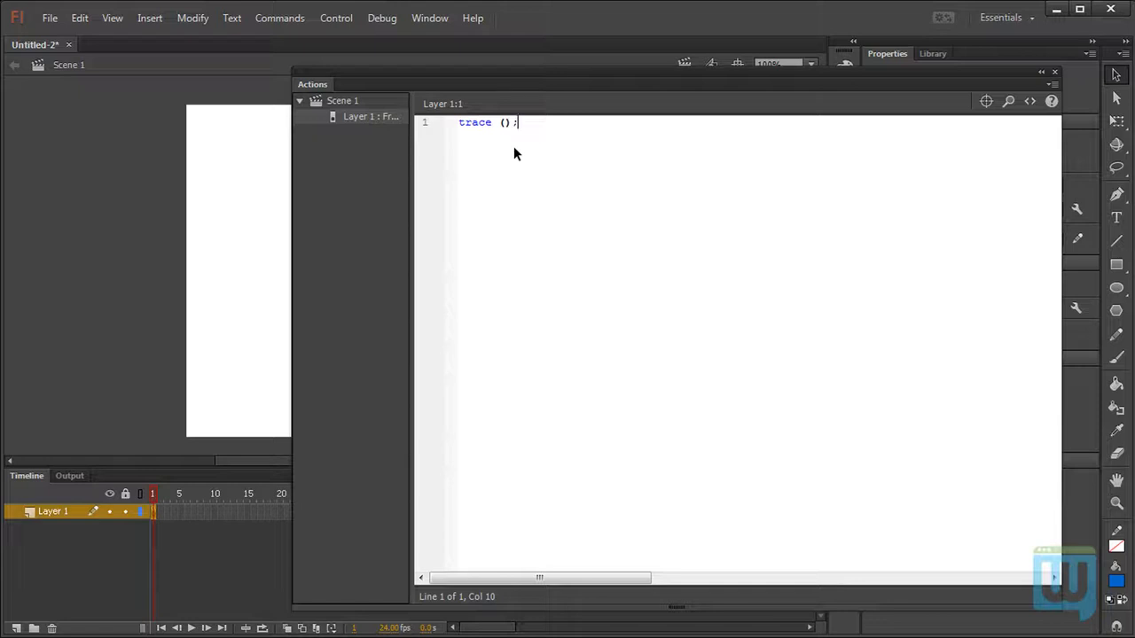
pyautogui.press('Backspace')
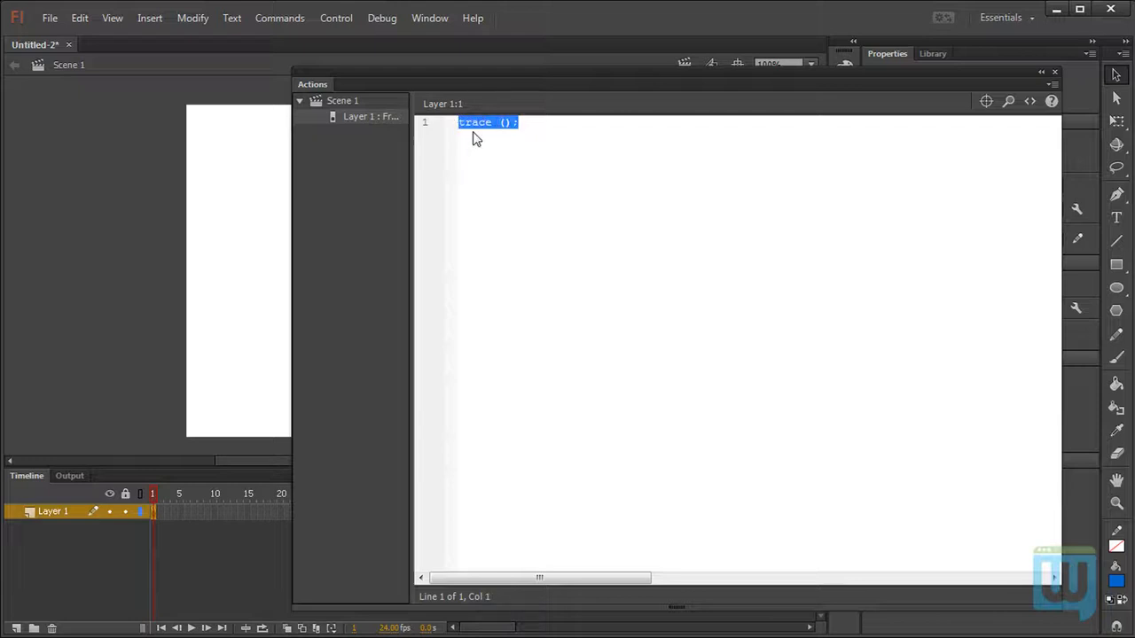
pyautogui.click(532, 122)
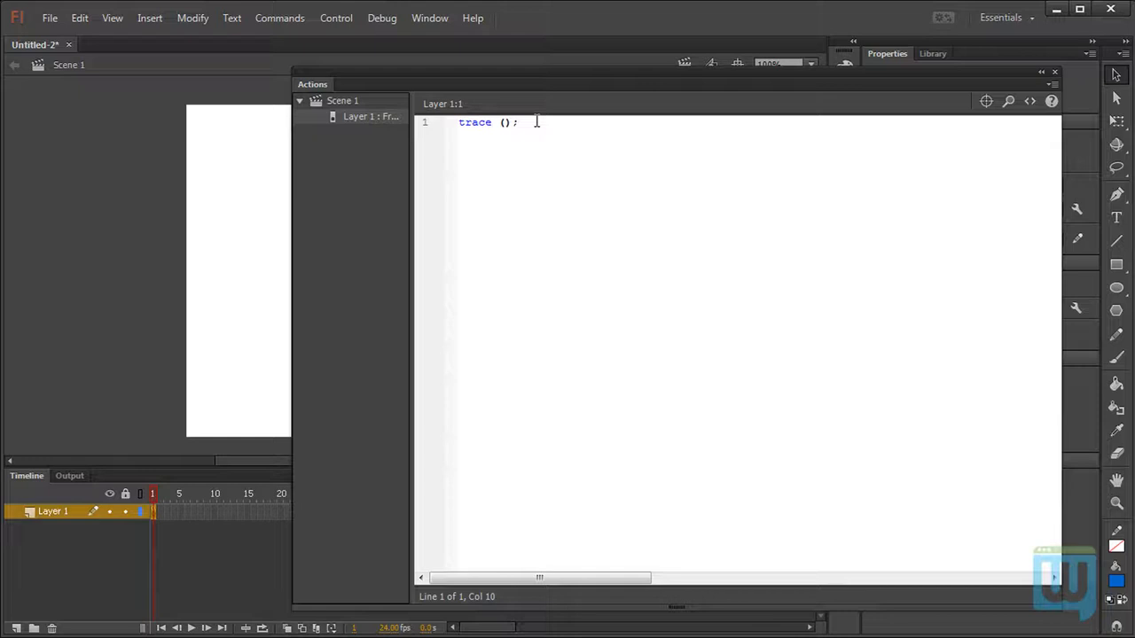
pyautogui.click(503, 158)
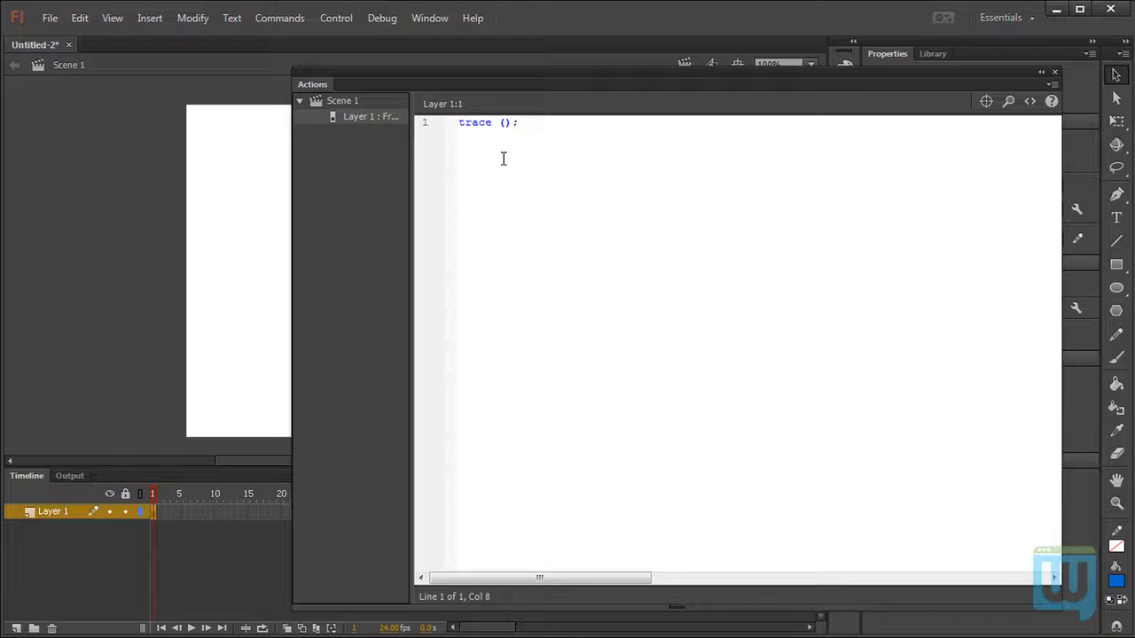
# Enter the quoted string "this is some code!" inside the trace parentheses.
pyautogui.write('""')
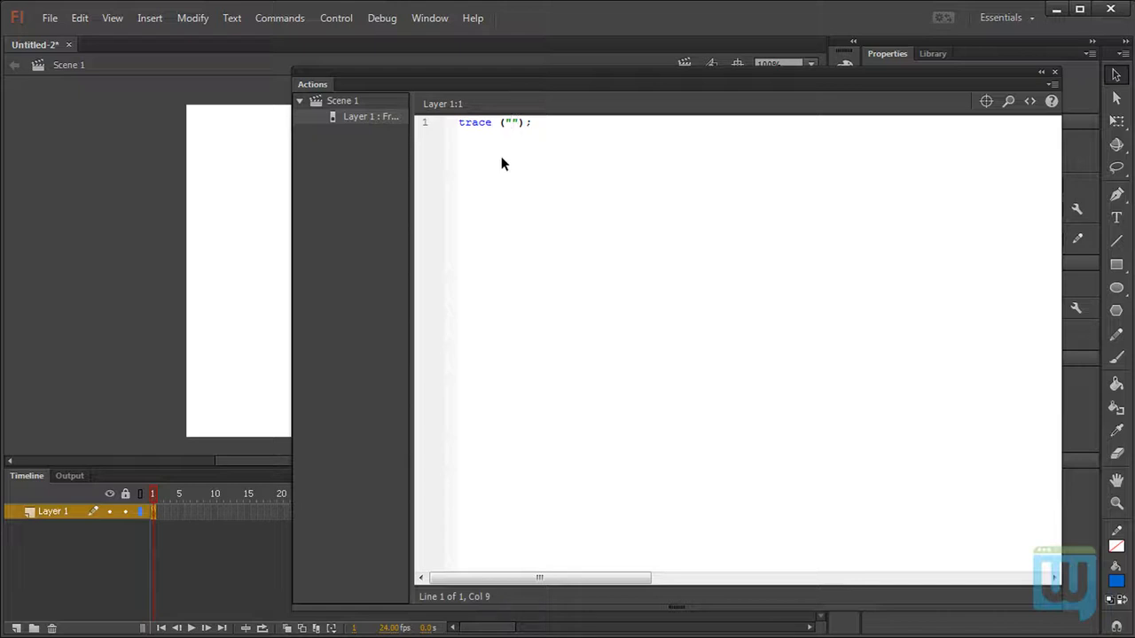
pyautogui.write('this')
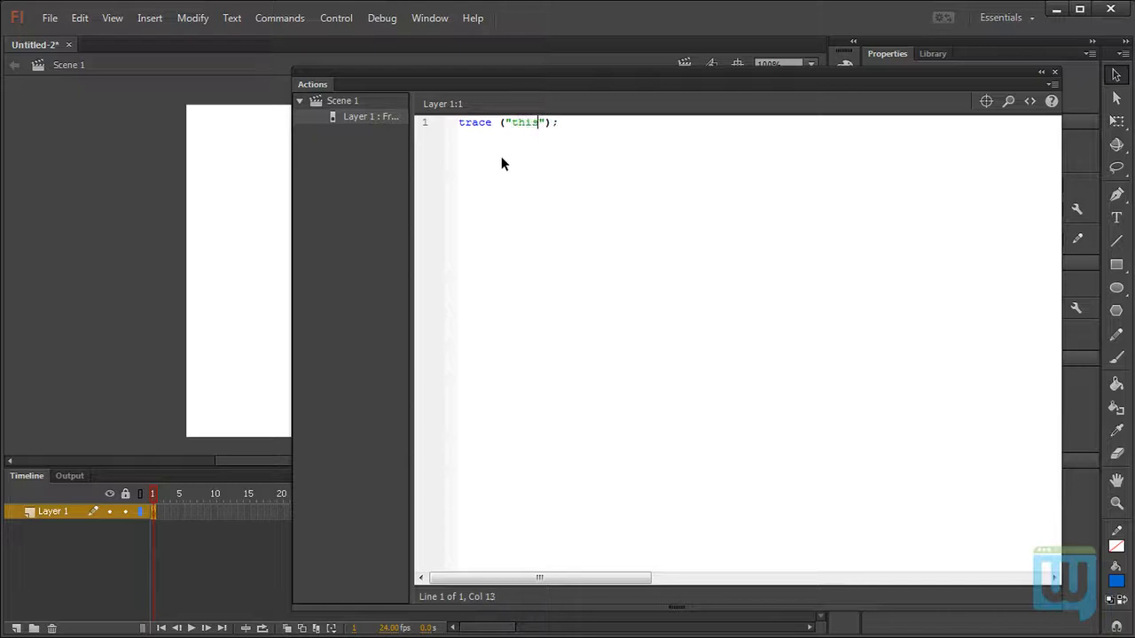
pyautogui.write('is some')
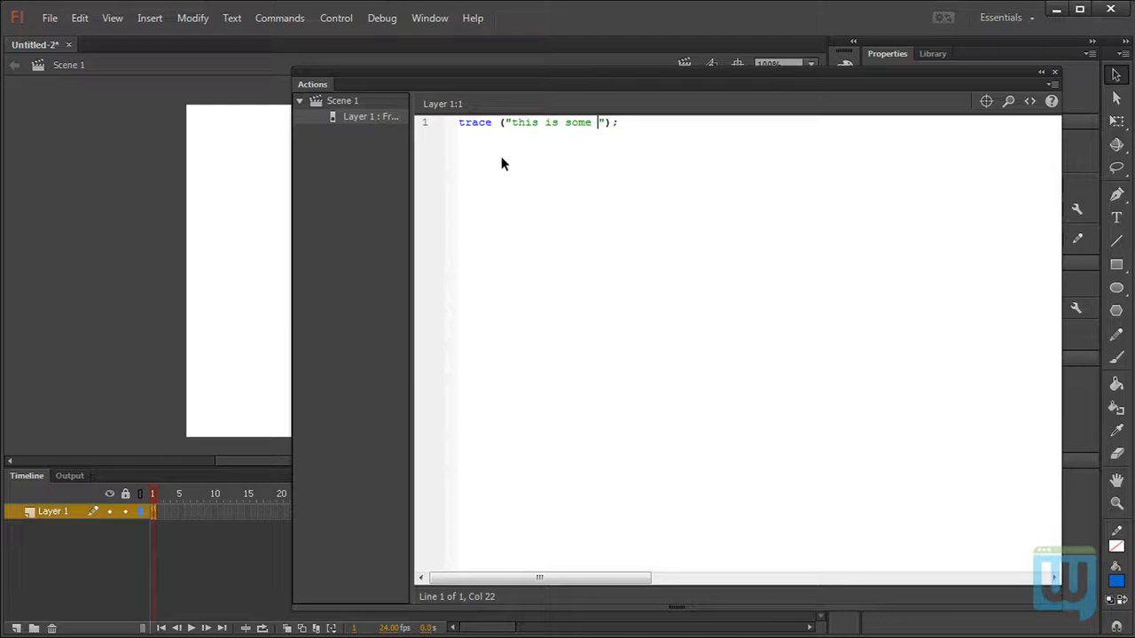
pyautogui.write('code!')
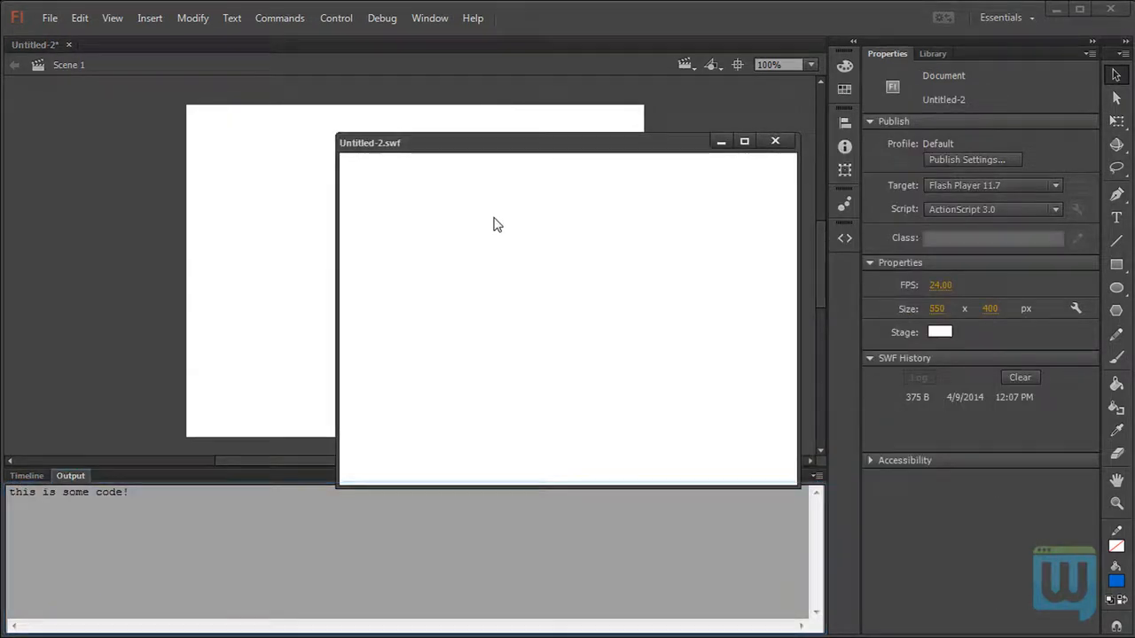
pyautogui.moveTo(545, 210)
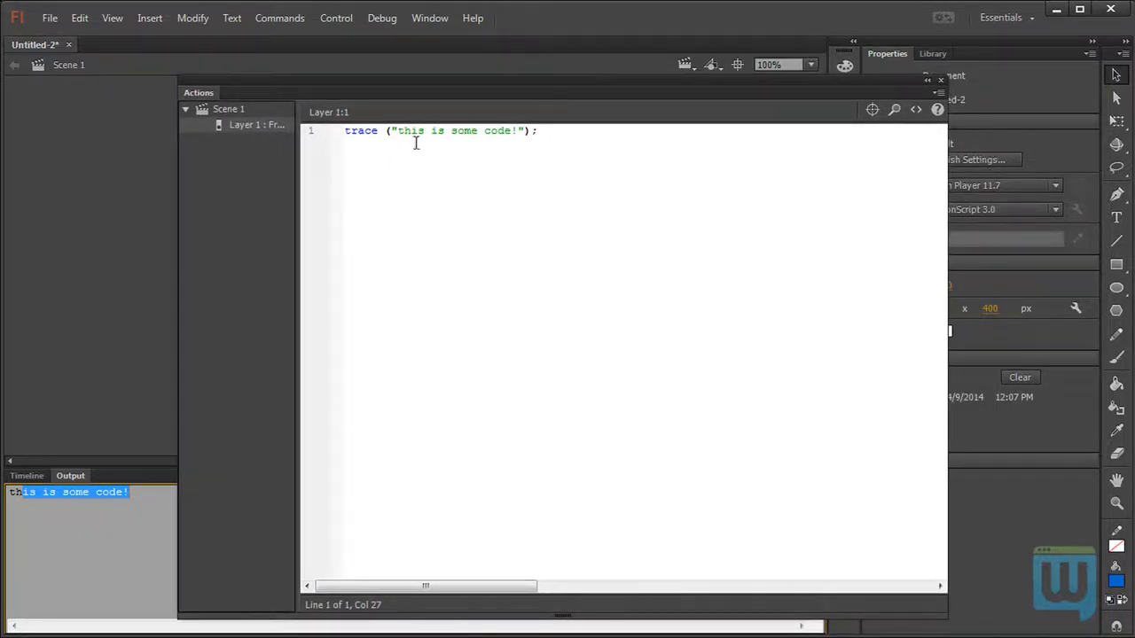
# Select the entire trace ("this is some code!"); line in the Actions panel.
pyautogui.tripleClick(440, 130)
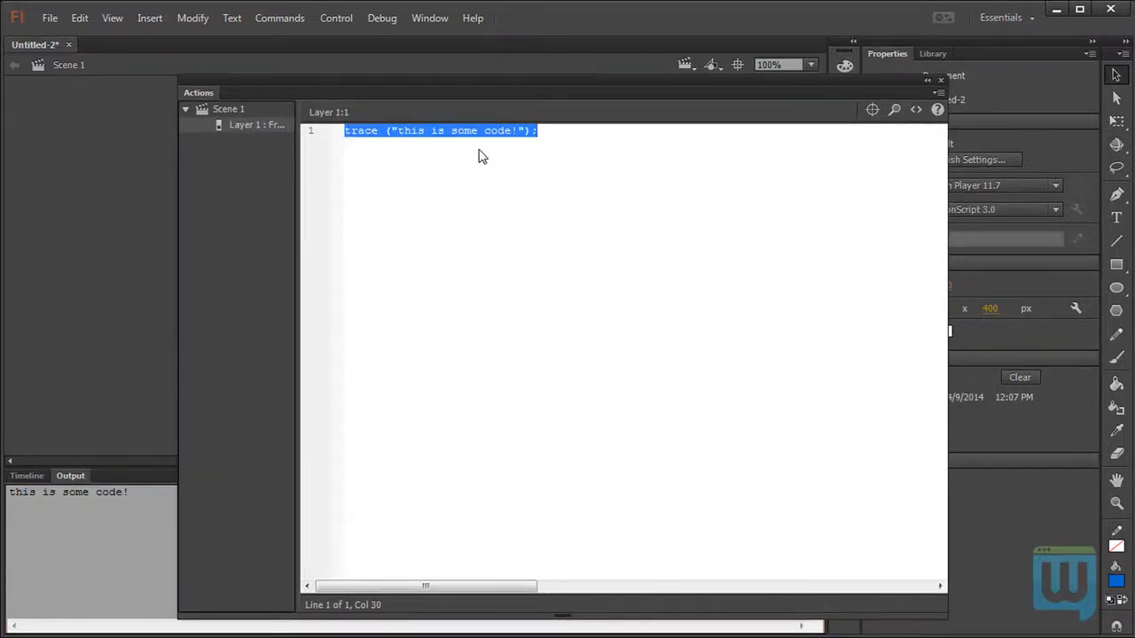
pyautogui.moveTo(501, 167)
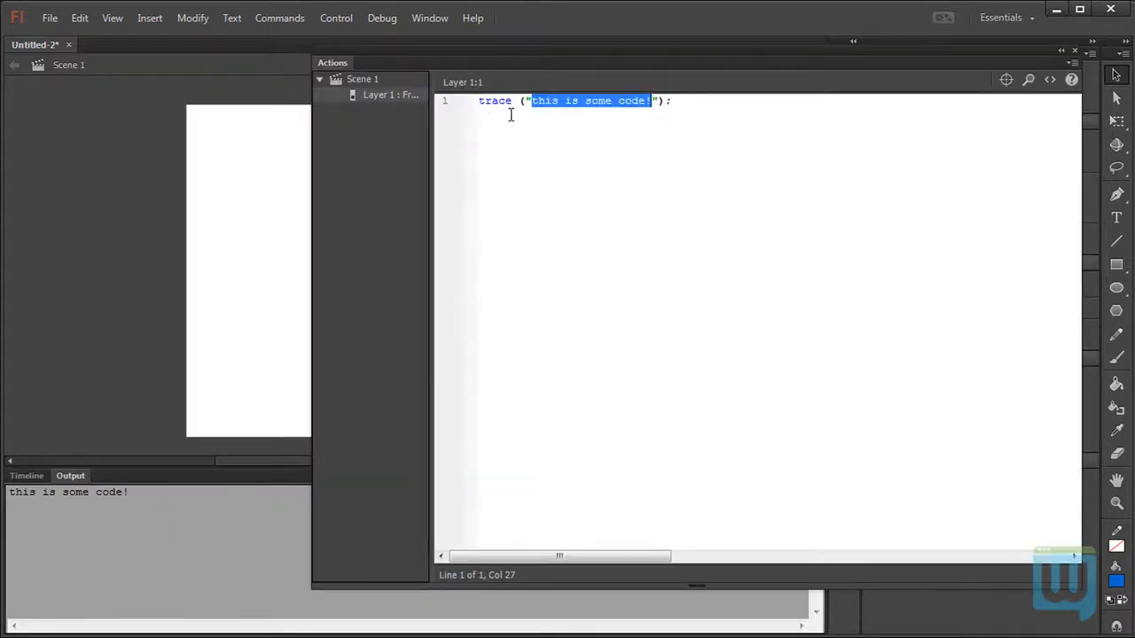
pyautogui.moveTo(303, 437)
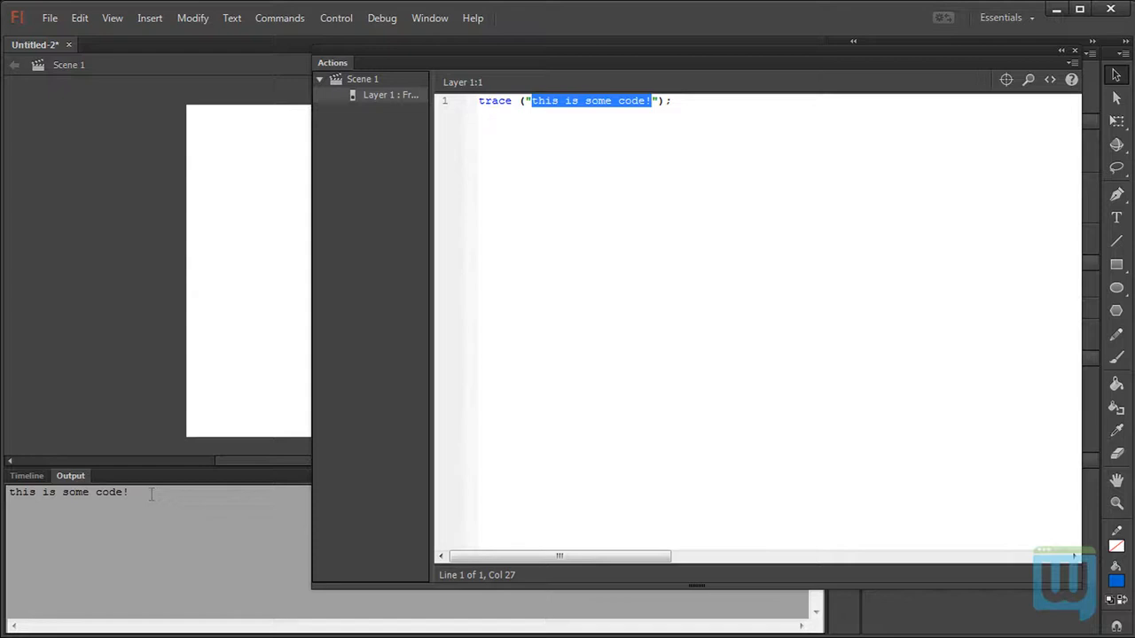
pyautogui.moveTo(586, 201)
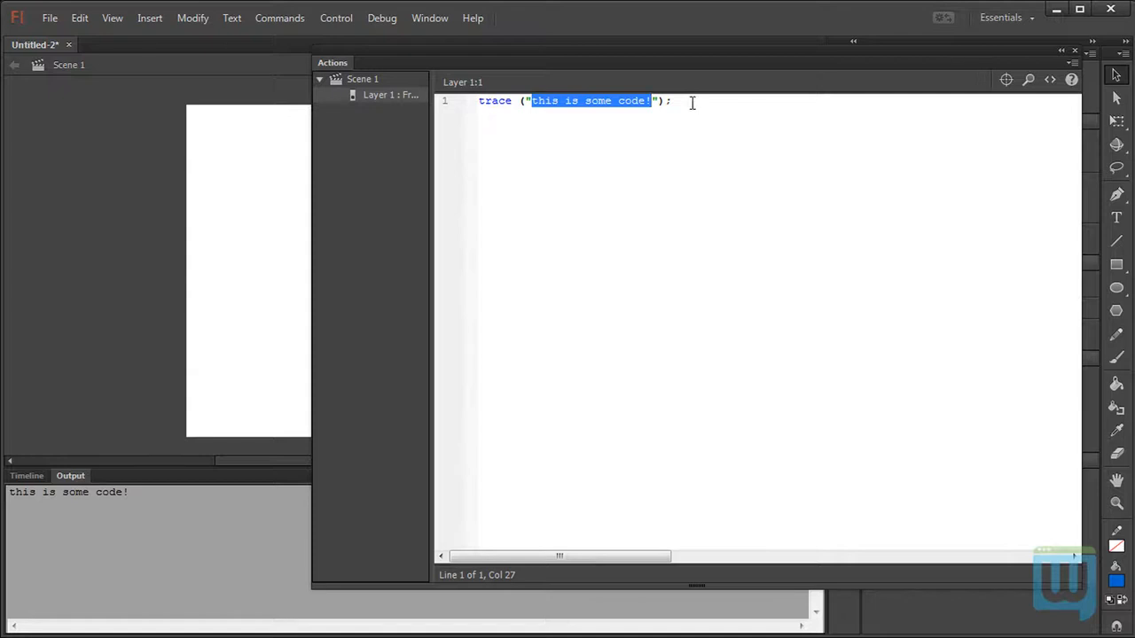
pyautogui.moveTo(531, 385)
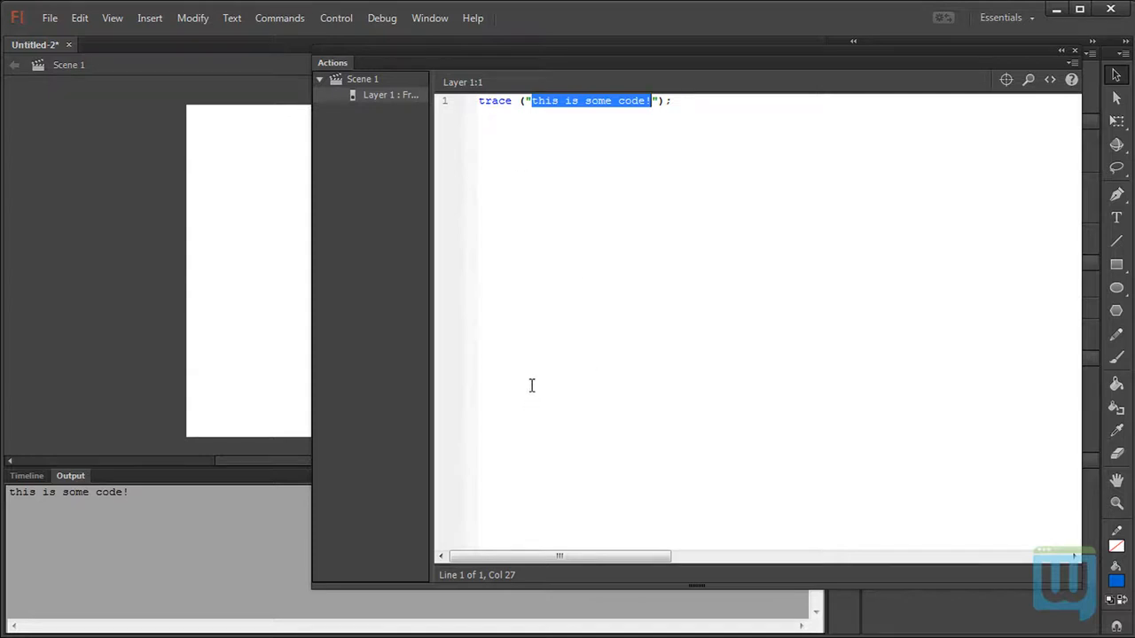
pyautogui.click(688, 100)
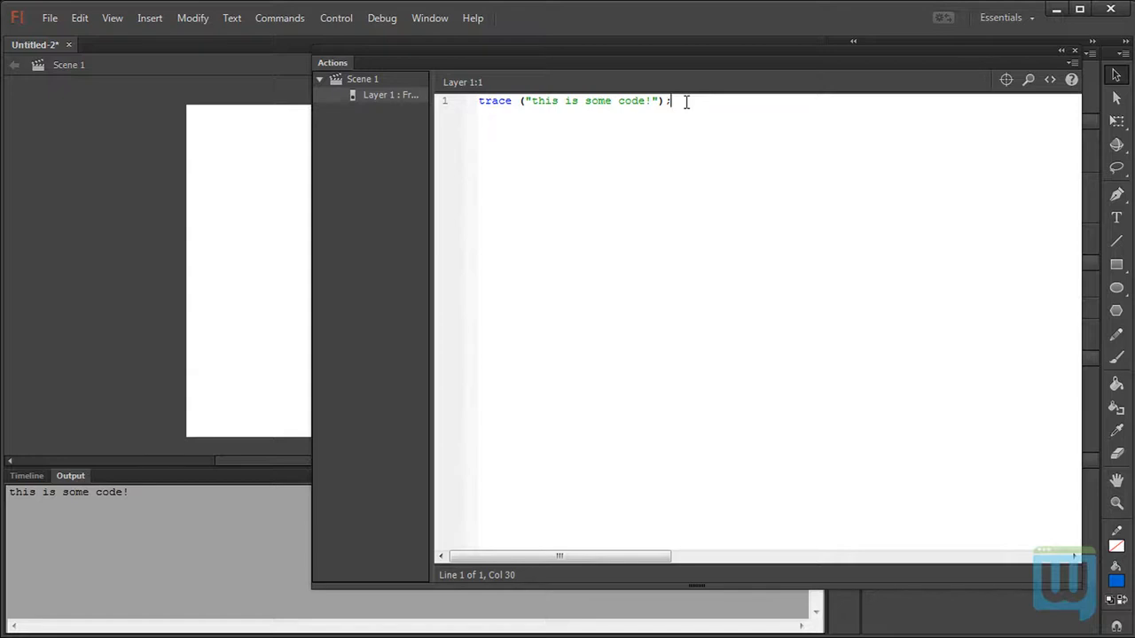
pyautogui.moveTo(637, 282)
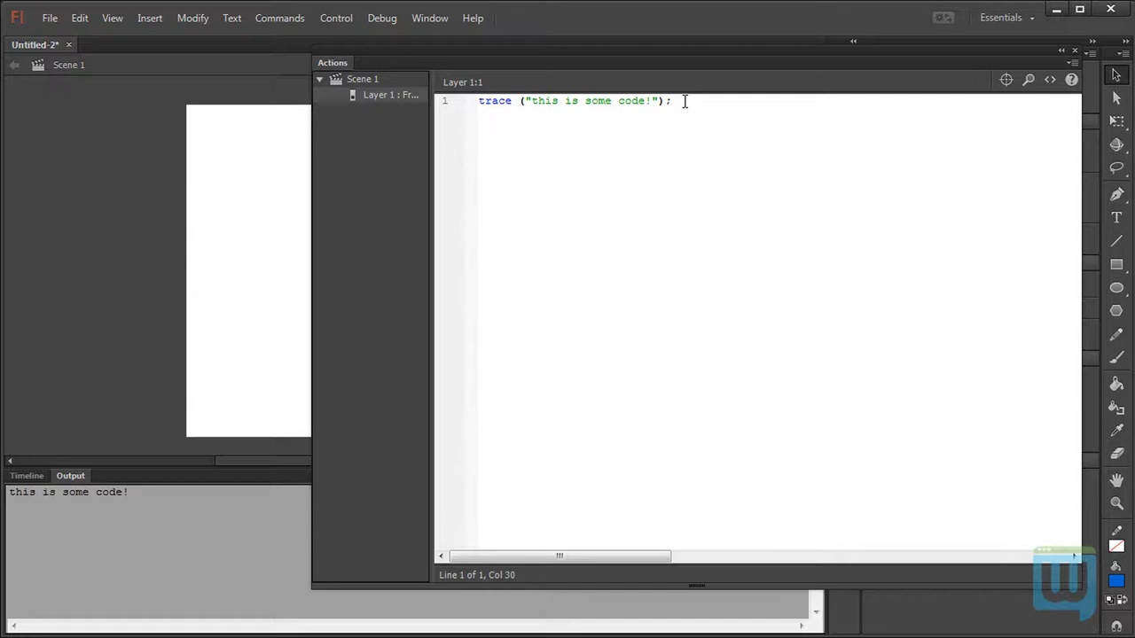
pyautogui.press('ctrl+a')
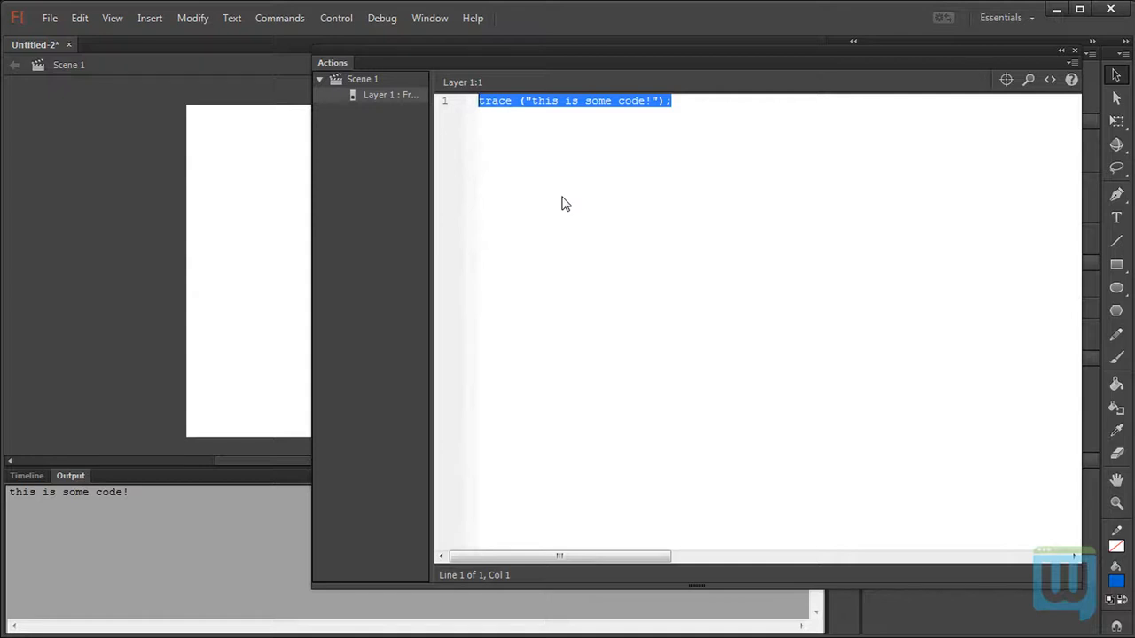
pyautogui.moveTo(545, 226)
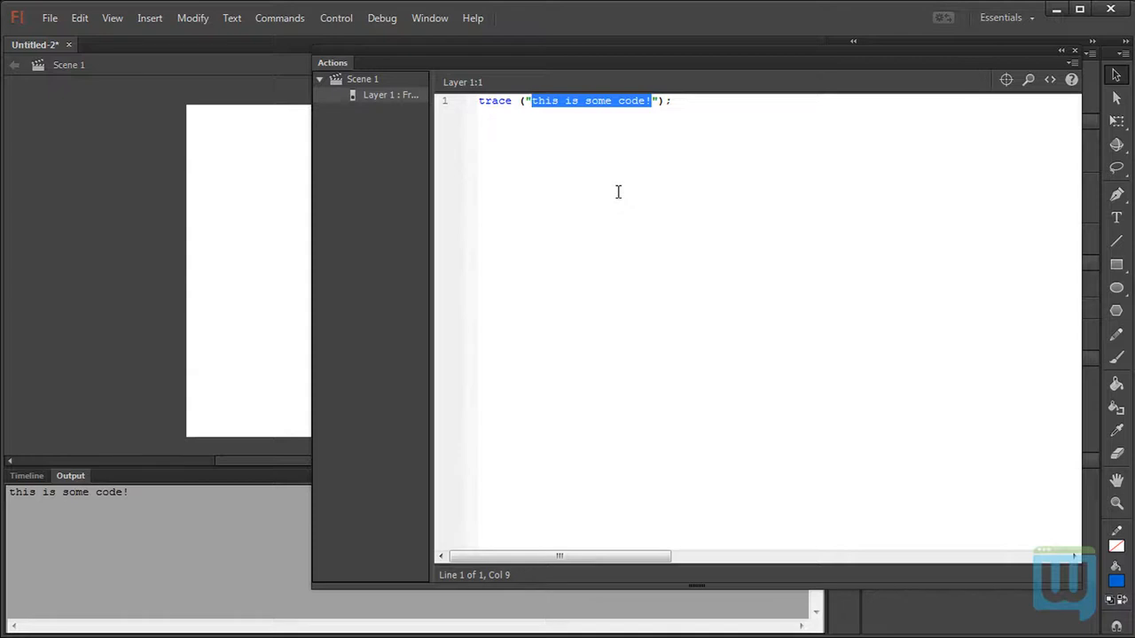
# Trace the quoted string "5+2", then delete it from the parentheses.
pyautogui.write('5");')
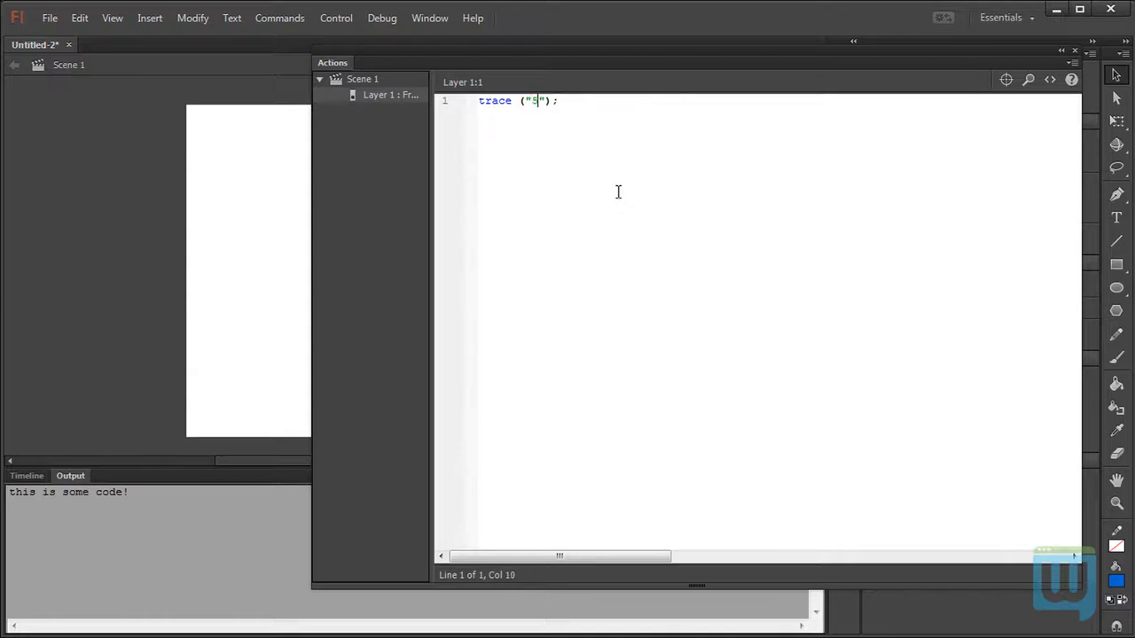
pyautogui.write('+2')
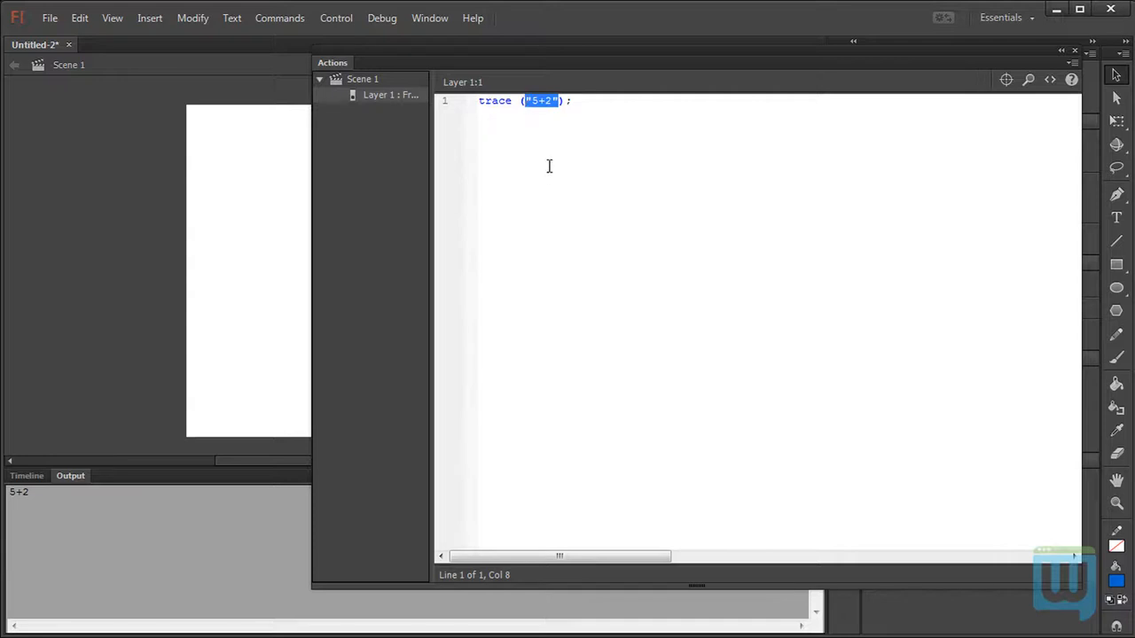
pyautogui.press('Delete')
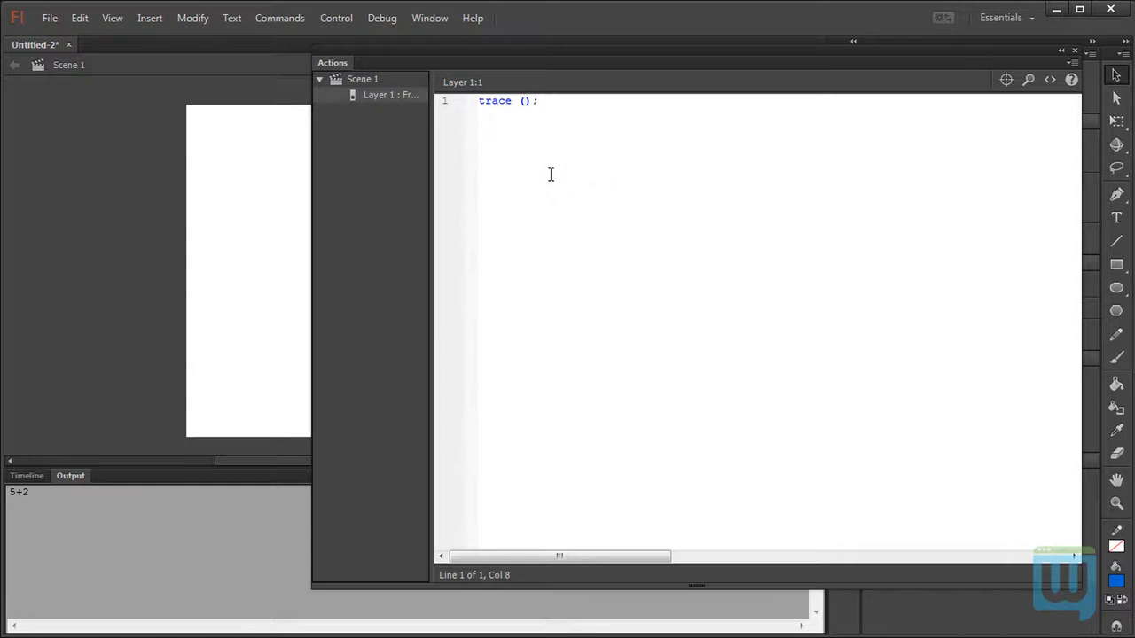
# Trace 5, change it to unquoted 5+2, and close the test movie.
pyautogui.write('5')
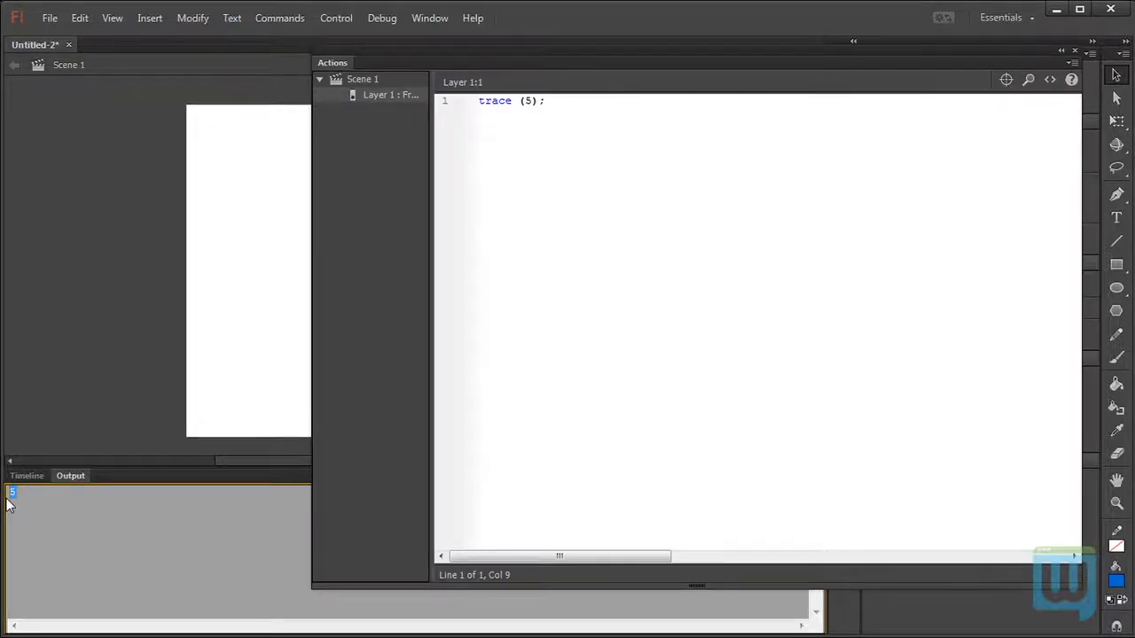
pyautogui.moveTo(517, 150)
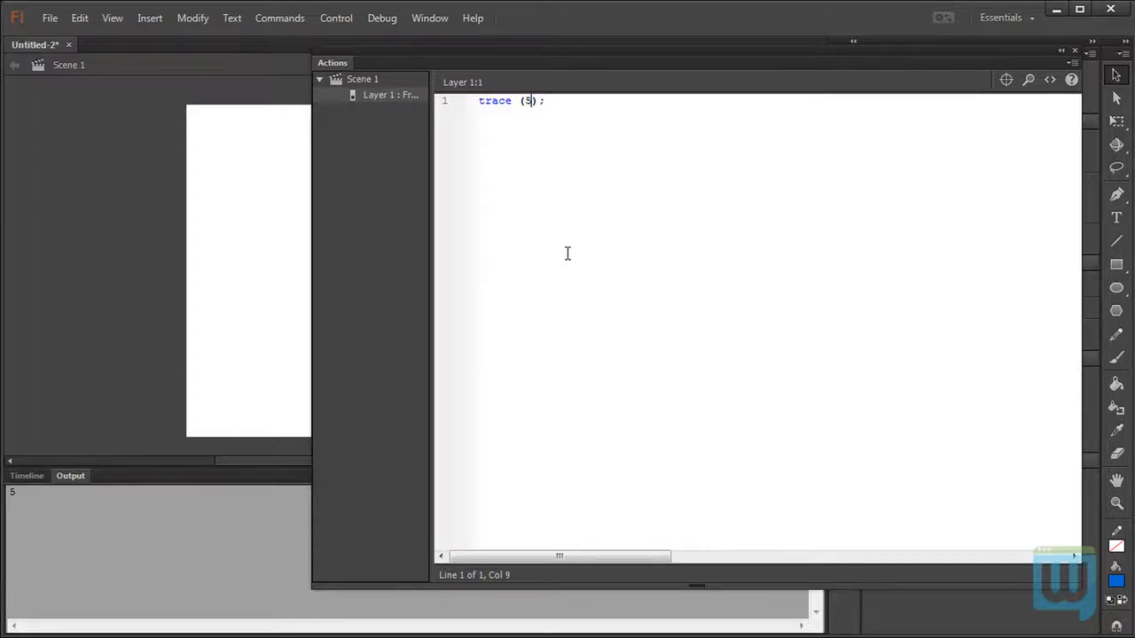
pyautogui.write('+2')
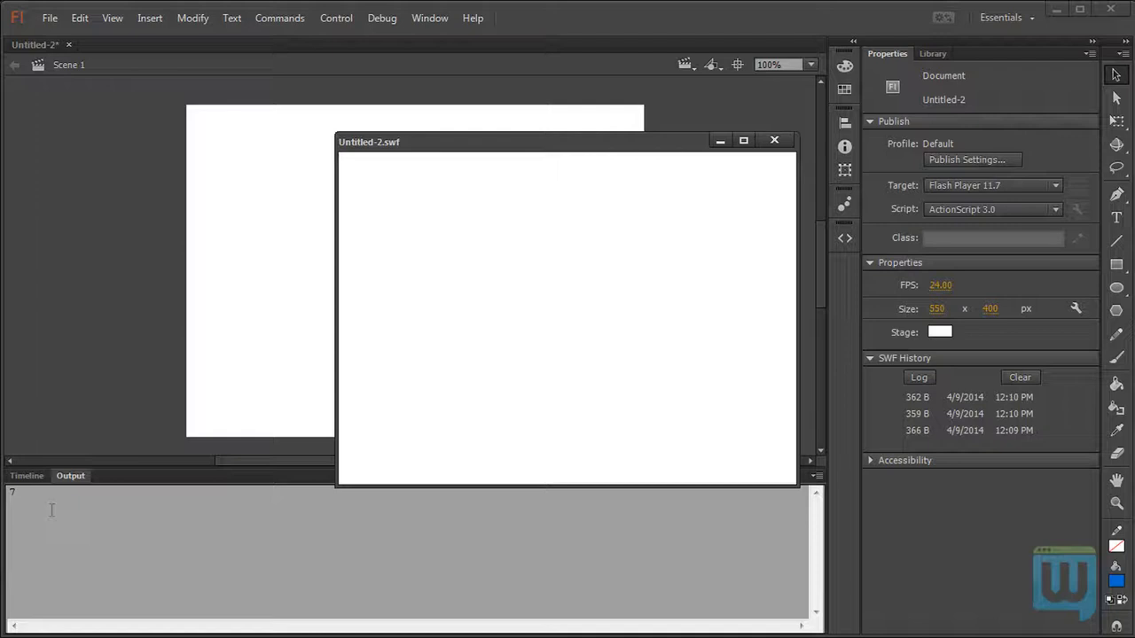
pyautogui.click(774, 140)
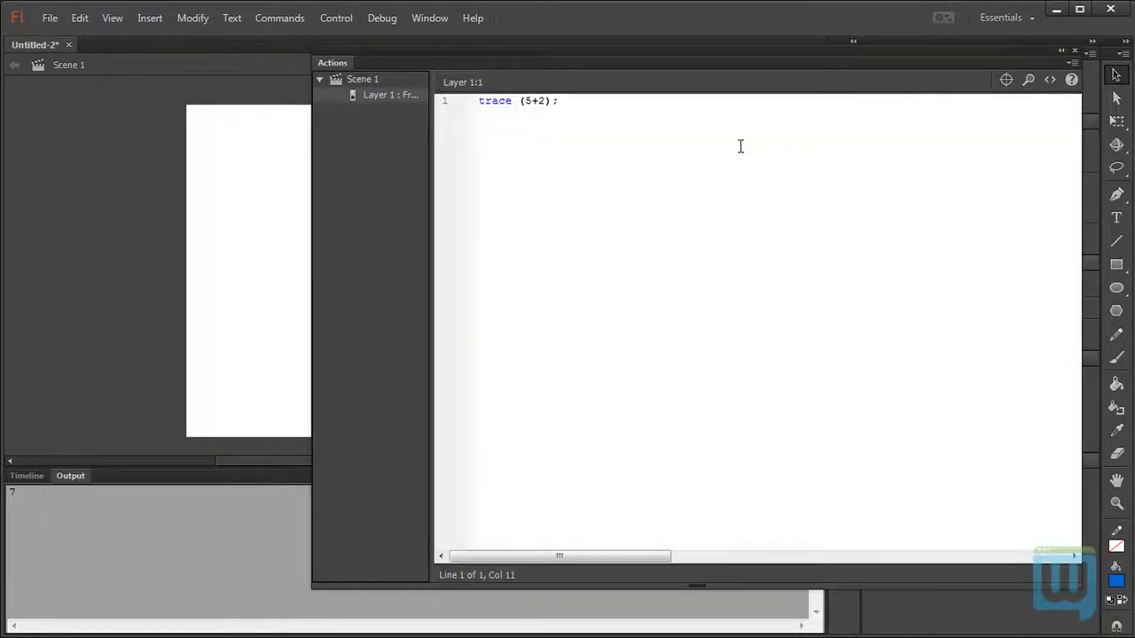
pyautogui.click(539, 100)
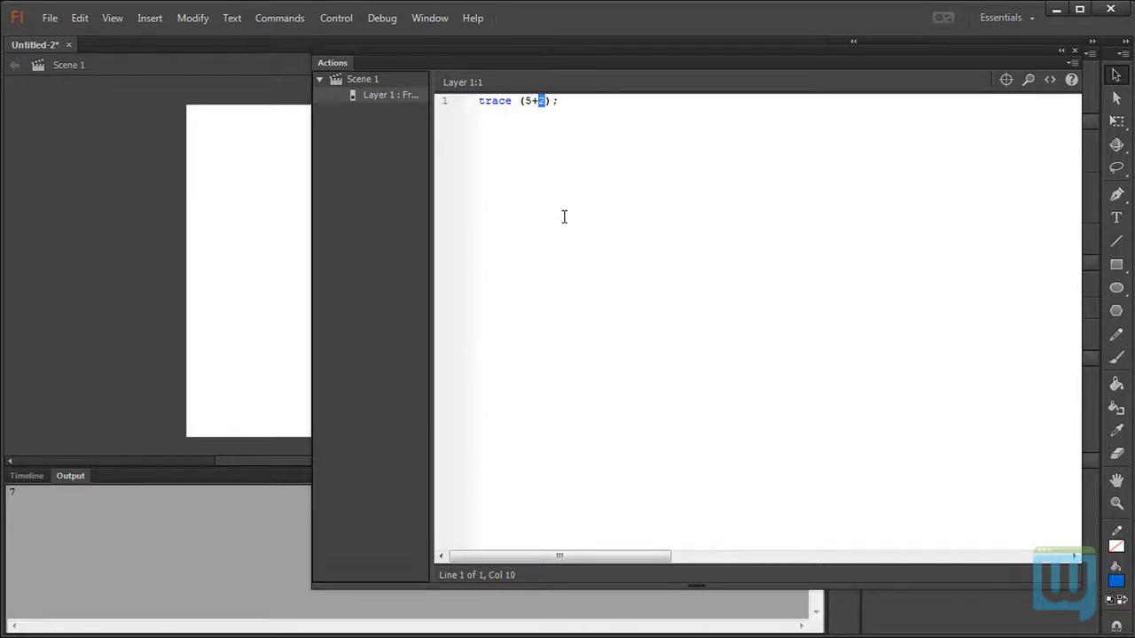
pyautogui.moveTo(529, 226)
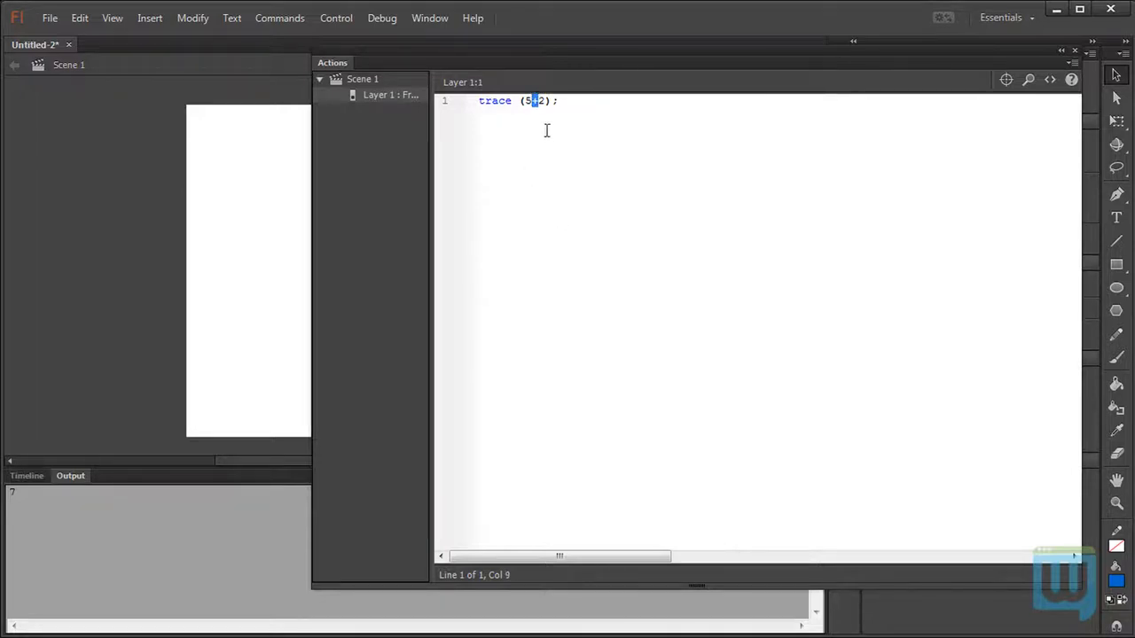
pyautogui.moveTo(551, 206)
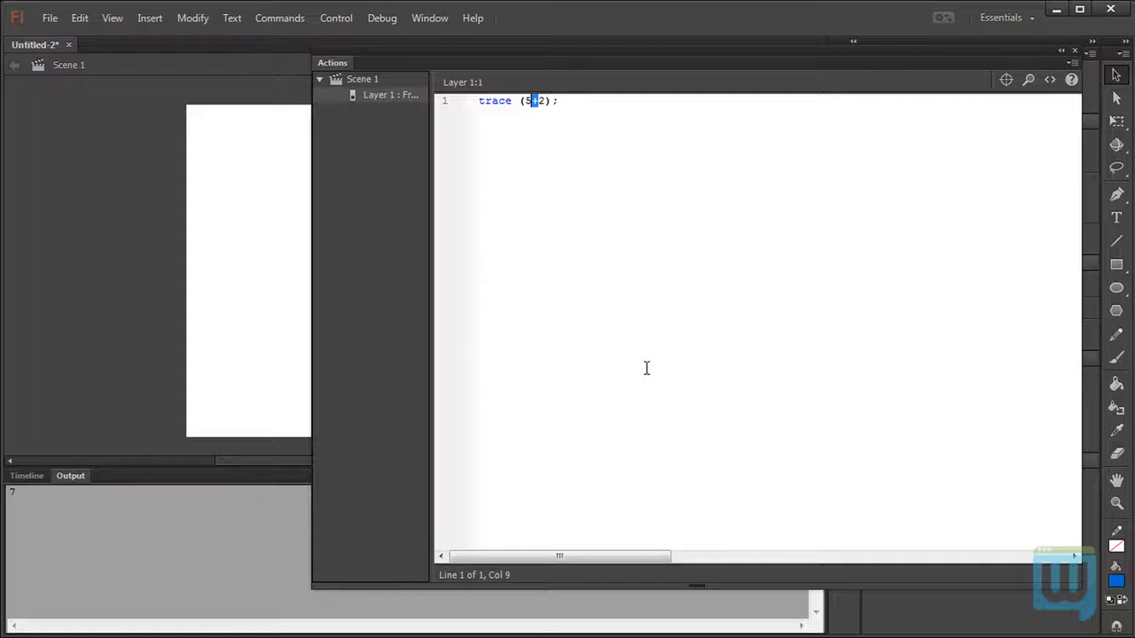
pyautogui.moveTo(541, 149)
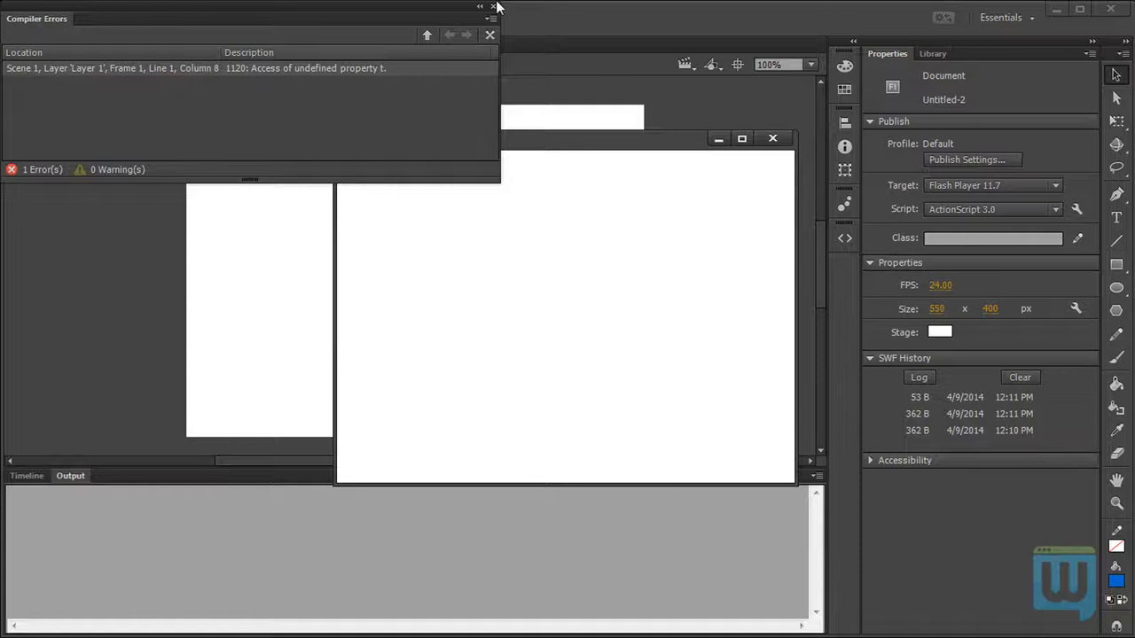
# Close the Compiler Errors report showing error 1120 for undefined t.
pyautogui.click(489, 36)
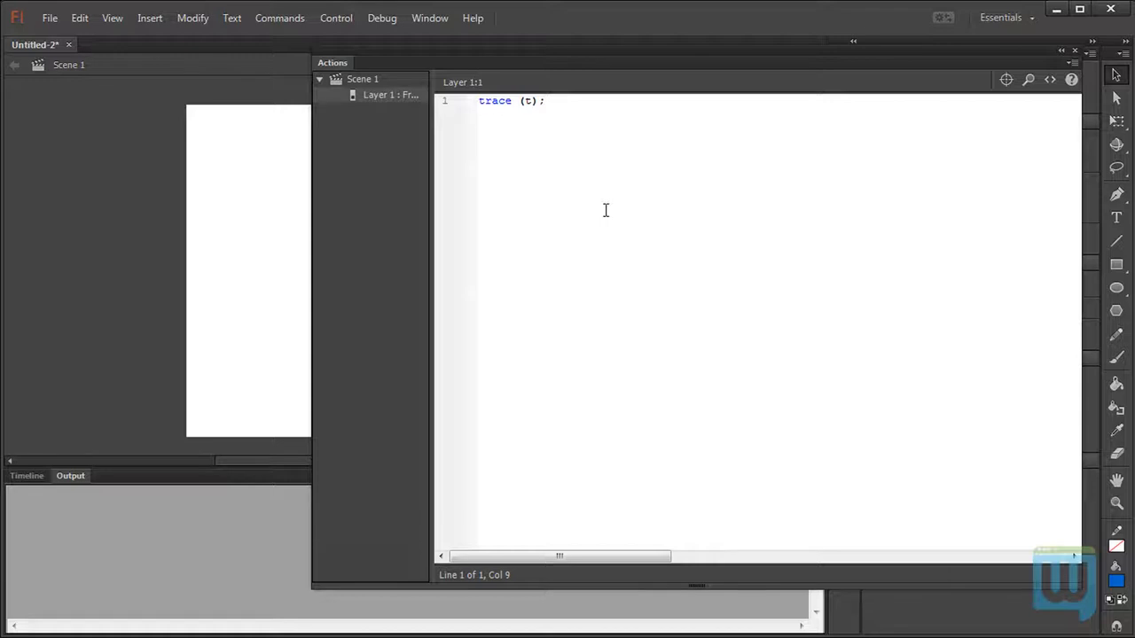
pyautogui.moveTo(544, 99)
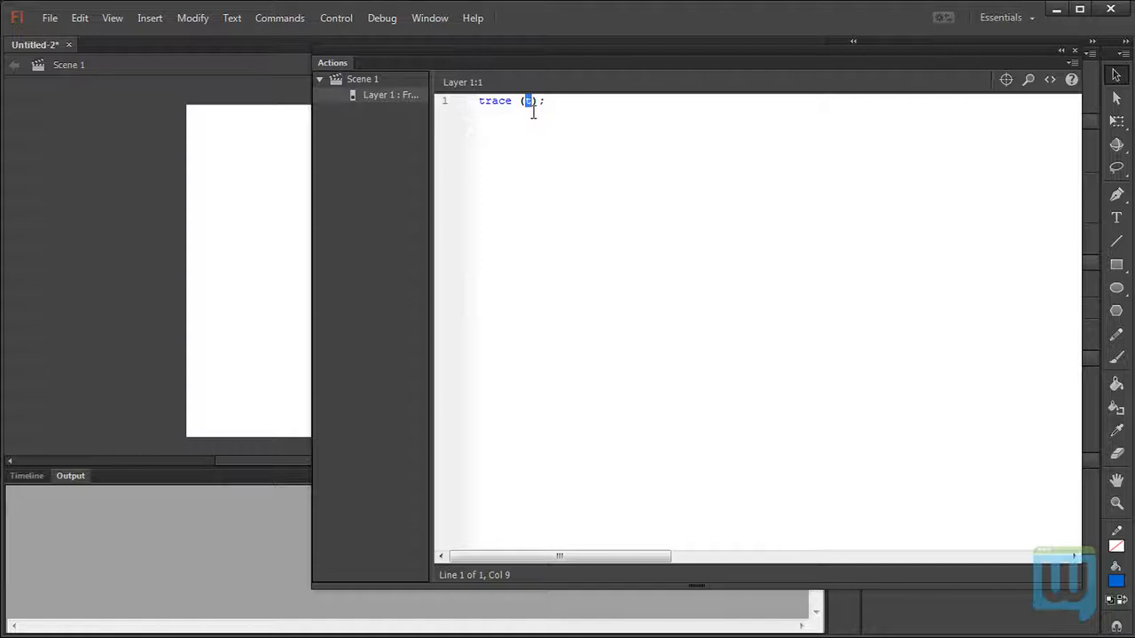
# Retype the trace argument t wrapped in double quotes as "t".
pyautogui.write('t')
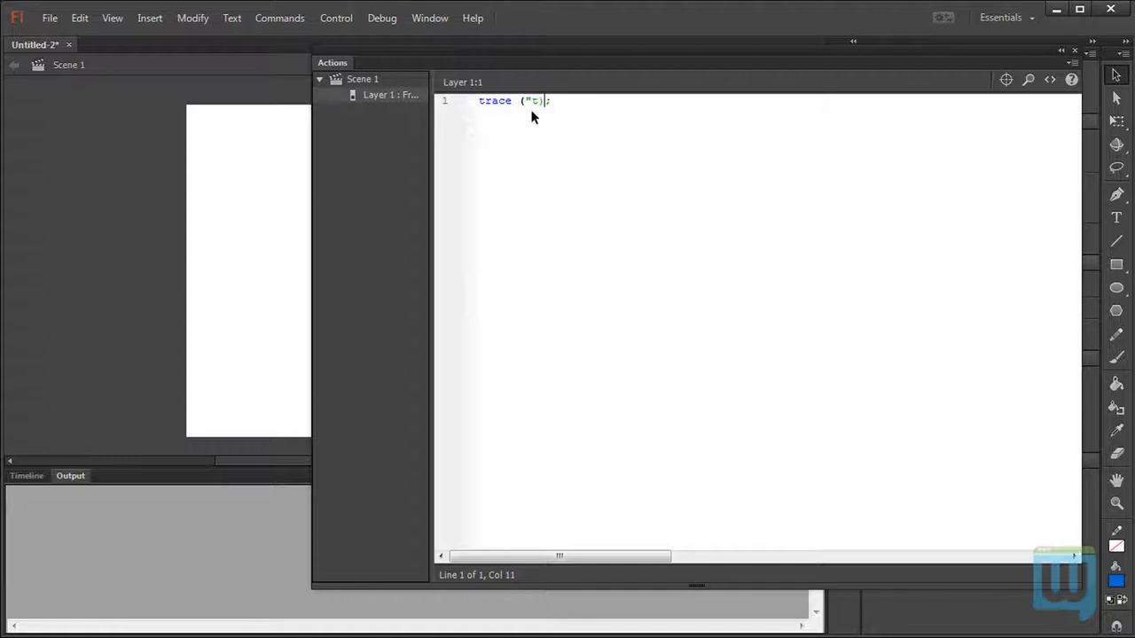
pyautogui.write('t')
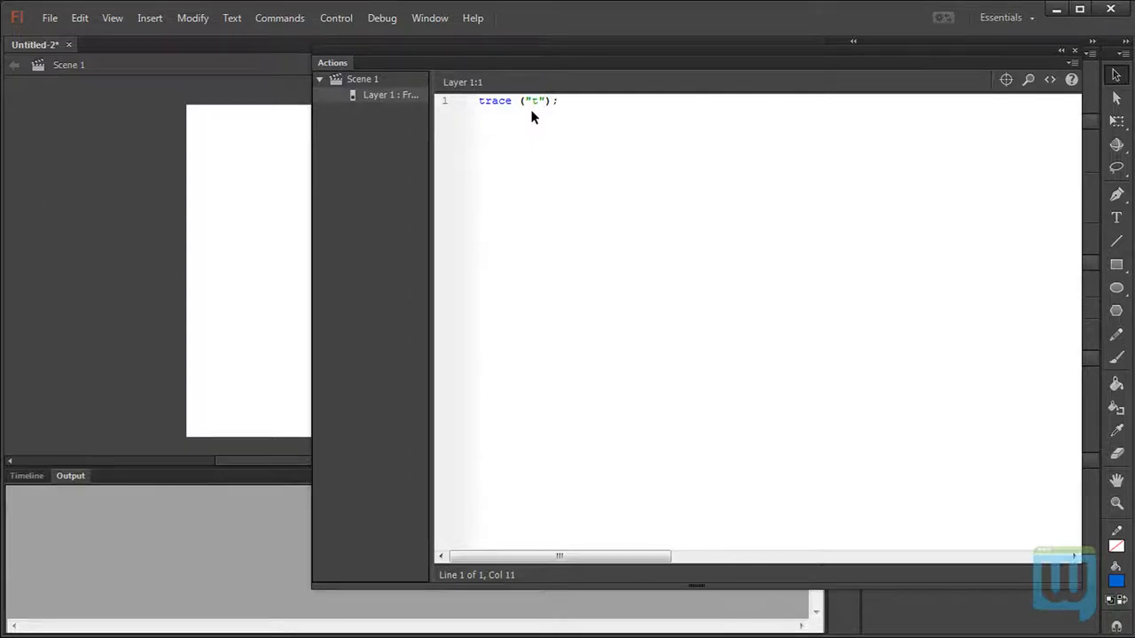